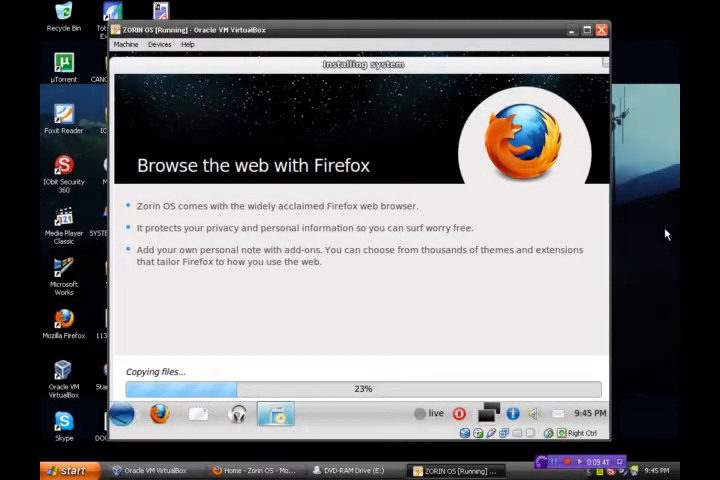
{"action": "mouse_move", "coordinate": [560, 288]}
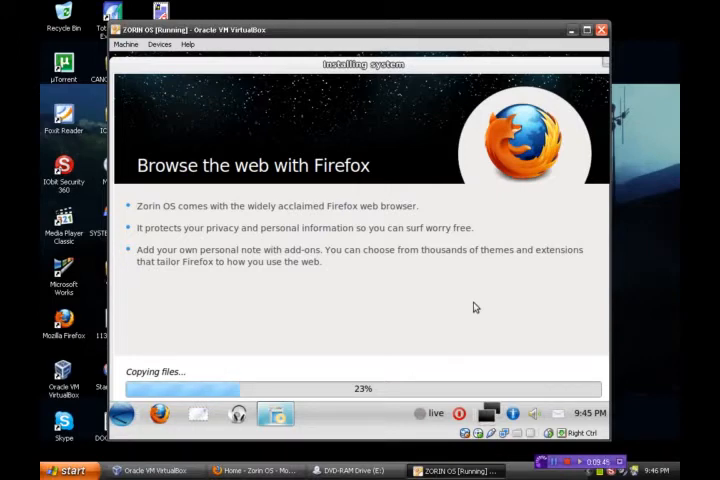
{"action": "mouse_move", "coordinate": [210, 244]}
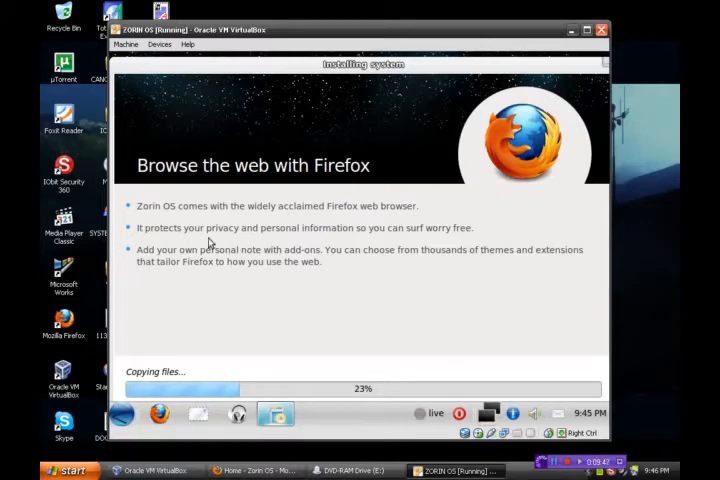
{"action": "mouse_move", "coordinate": [344, 224]}
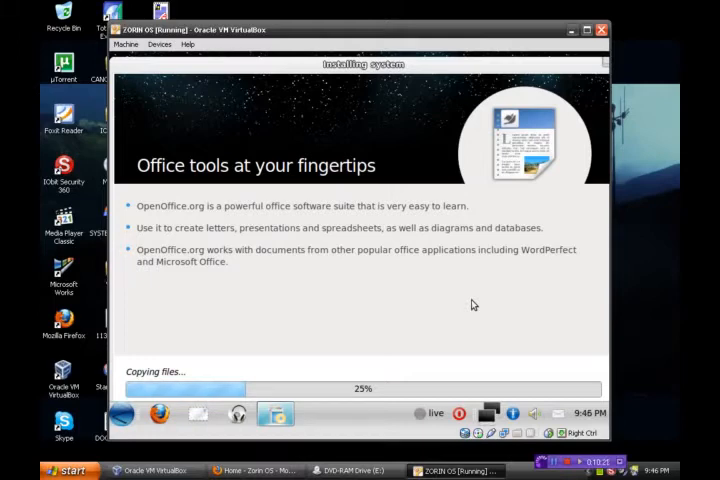
{"action": "mouse_move", "coordinate": [488, 282]}
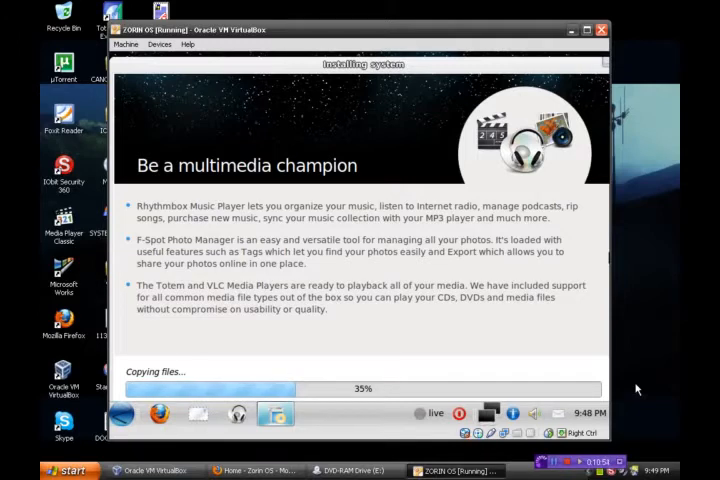
{"action": "mouse_move", "coordinate": [640, 376]}
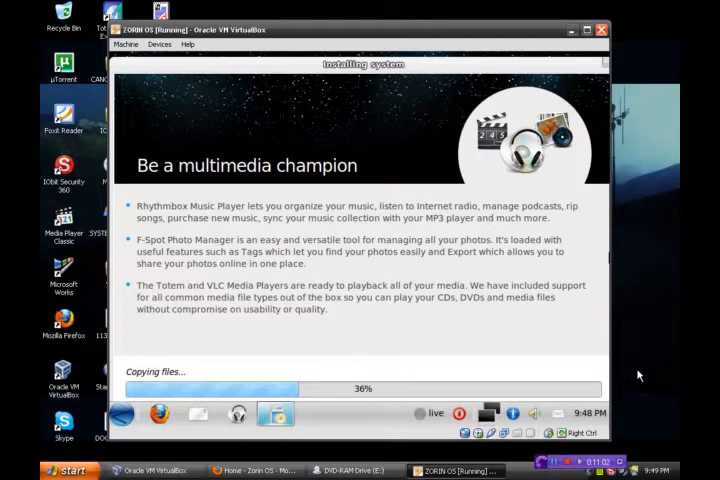
{"action": "mouse_move", "coordinate": [652, 362]}
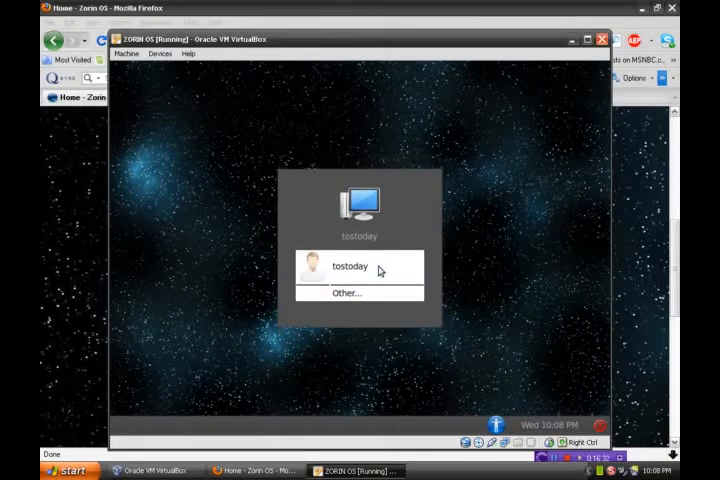
Step: Log in to Zorin OS by selecting its single user account on the login screen
{"action": "left_click", "coordinate": [350, 266]}
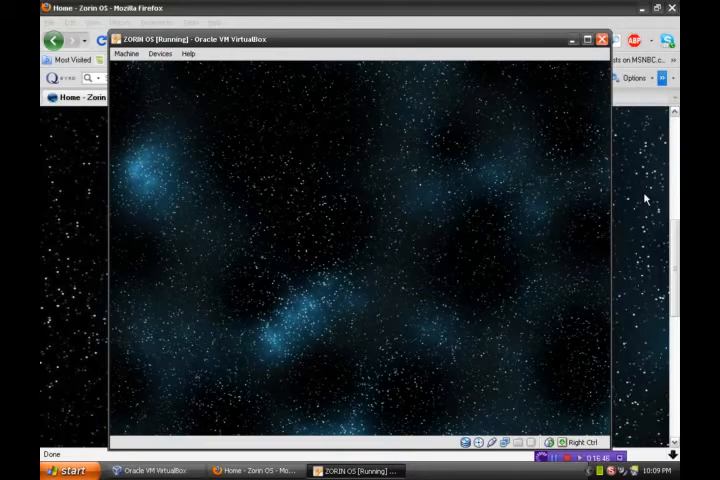
{"action": "mouse_move", "coordinate": [482, 210]}
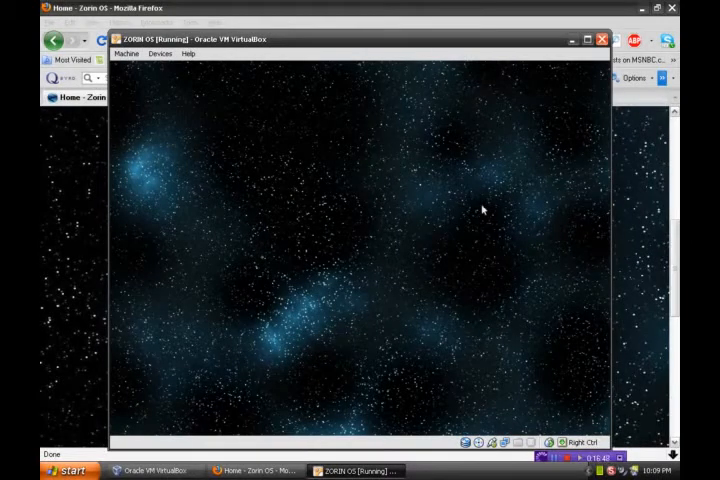
{"action": "mouse_move", "coordinate": [604, 230]}
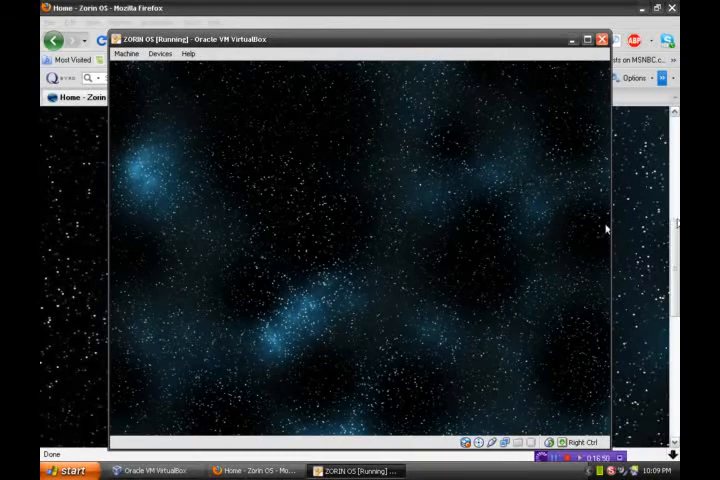
{"action": "mouse_move", "coordinate": [596, 220]}
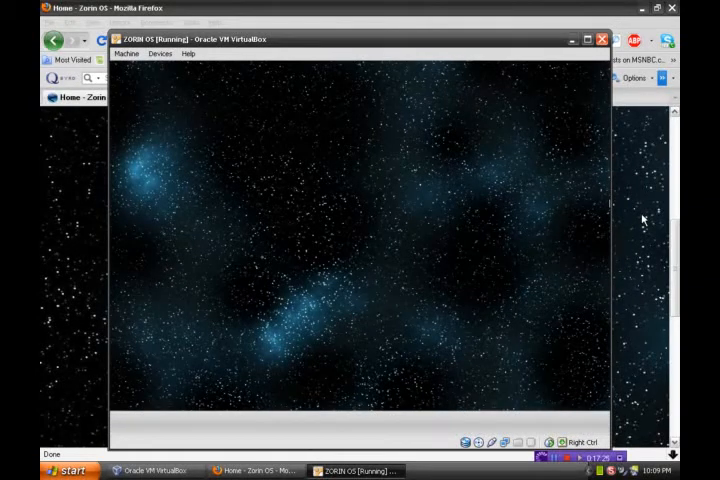
{"action": "mouse_move", "coordinate": [412, 234]}
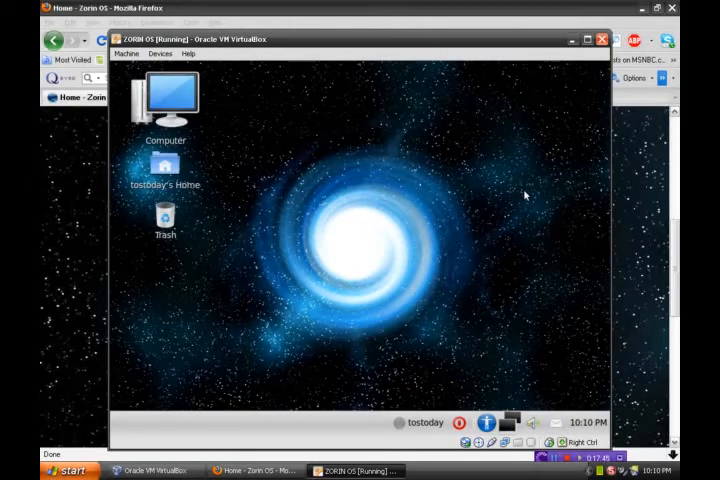
{"action": "mouse_move", "coordinate": [510, 304]}
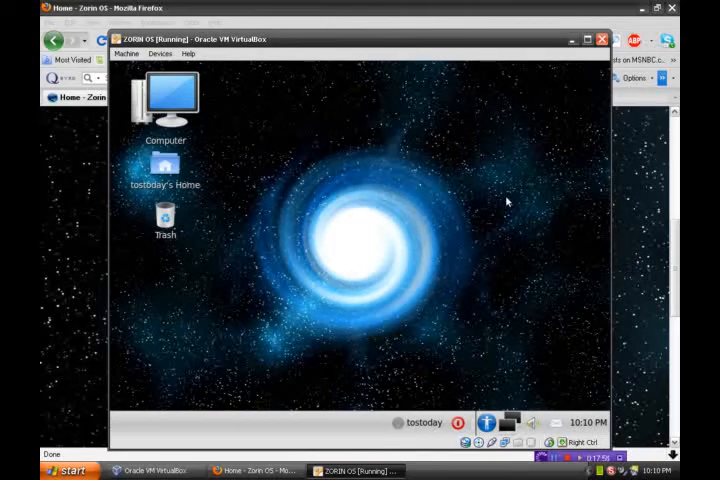
{"action": "mouse_move", "coordinate": [464, 160]}
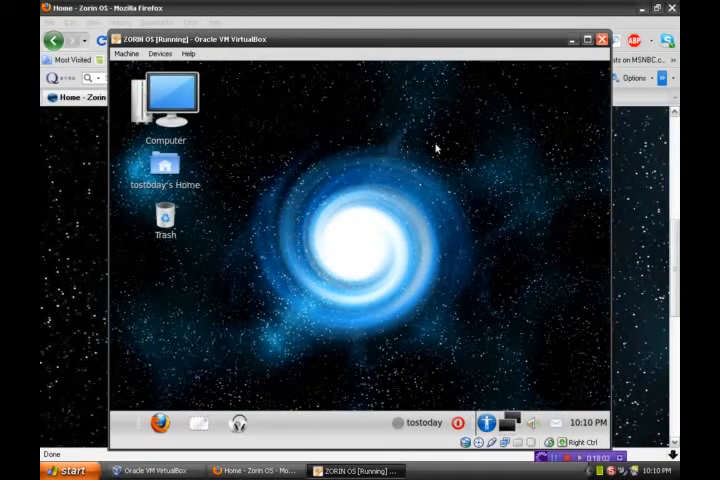
{"action": "mouse_move", "coordinate": [330, 252]}
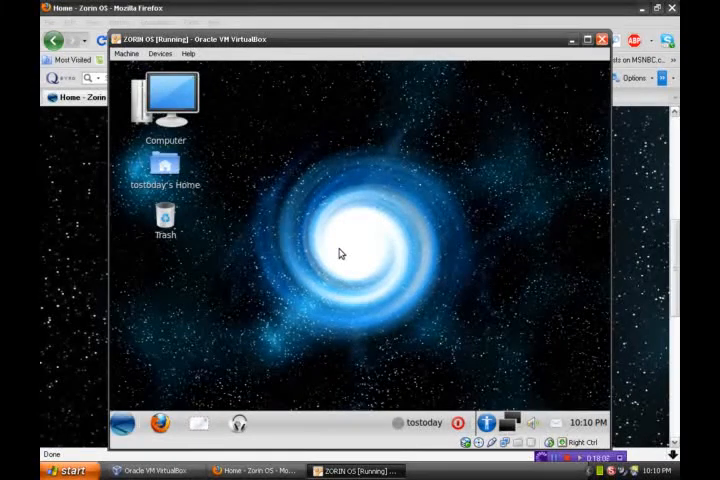
{"action": "mouse_move", "coordinate": [436, 244]}
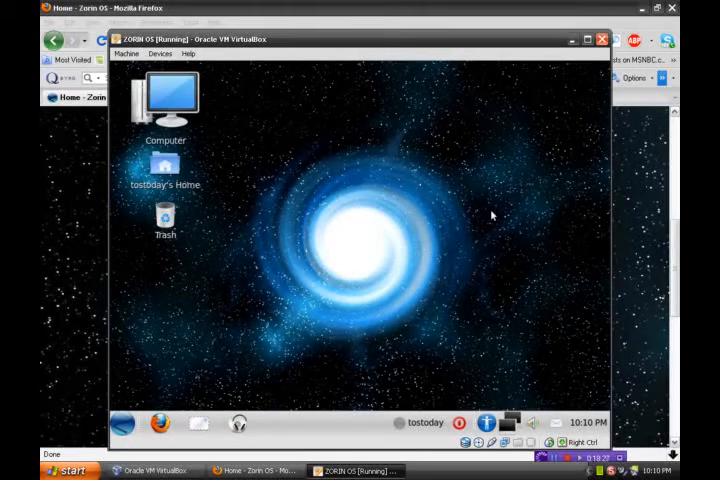
{"action": "mouse_move", "coordinate": [296, 158]}
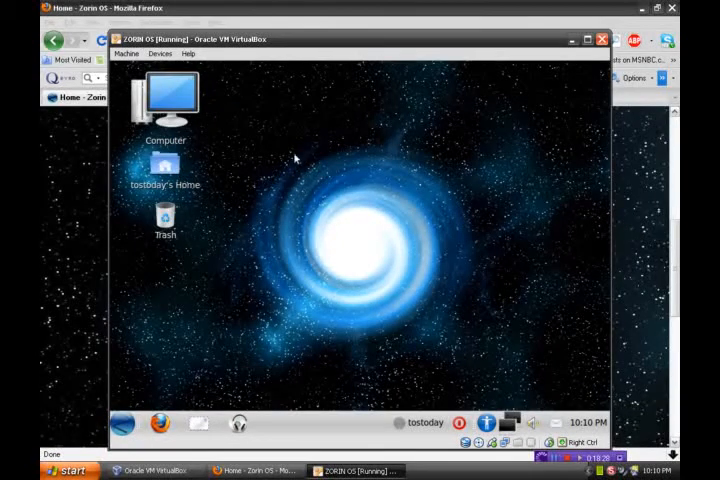
Step: Bring up the Zorin desktop's Change Desktop Background settings from the desktop context menu
{"action": "right_click", "coordinate": [296, 160]}
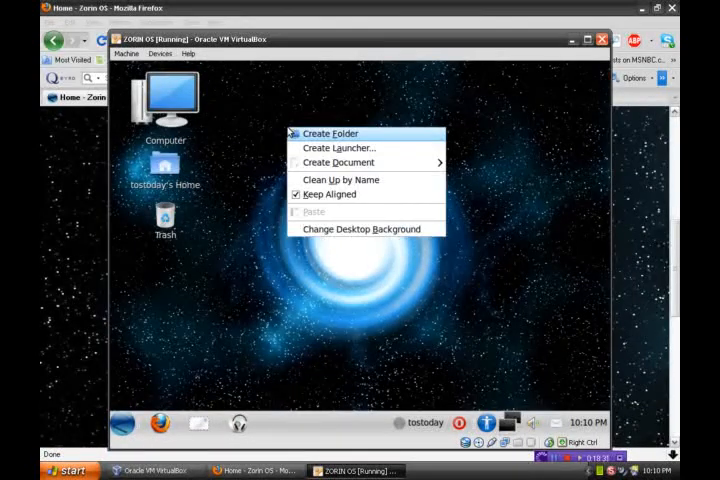
{"action": "mouse_move", "coordinate": [340, 162]}
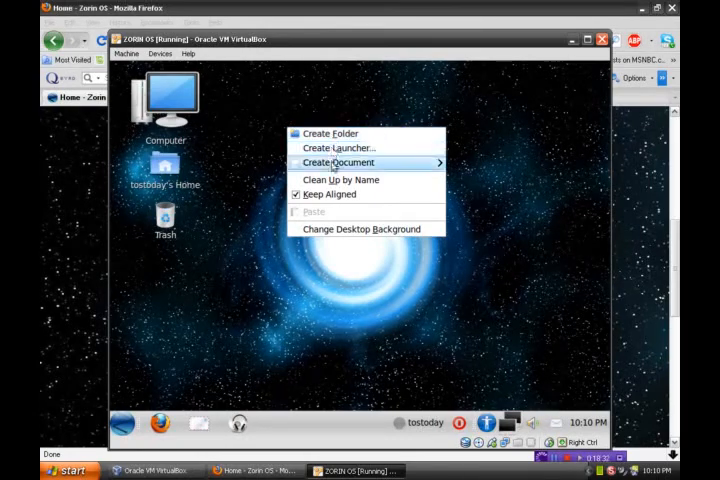
{"action": "left_click", "coordinate": [340, 162]}
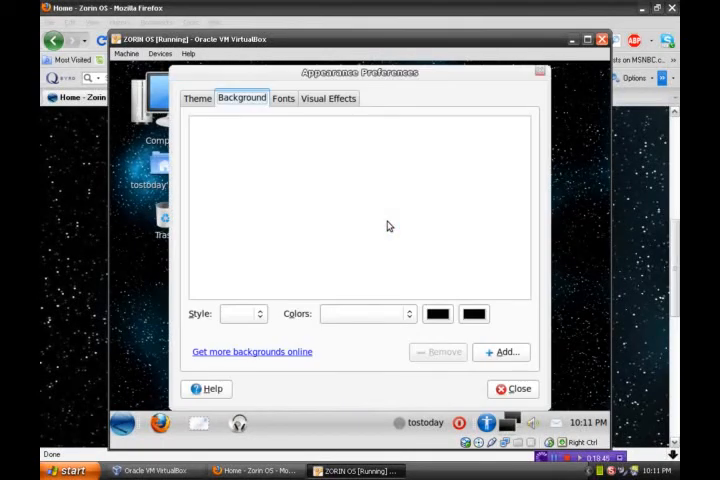
{"action": "mouse_move", "coordinate": [220, 120]}
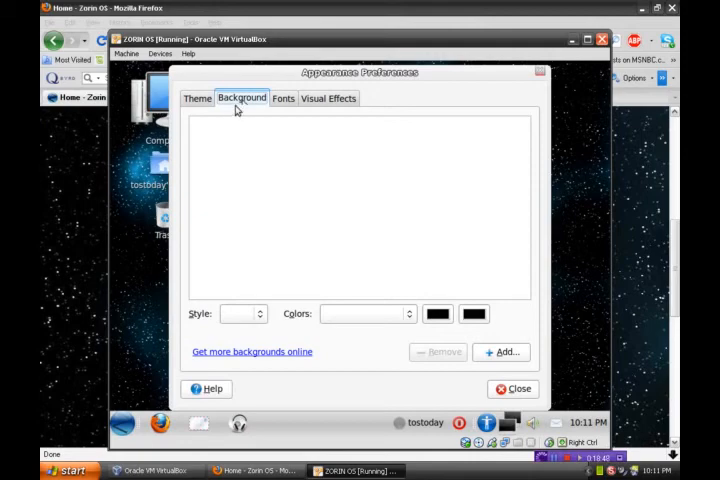
{"action": "mouse_move", "coordinate": [418, 190]}
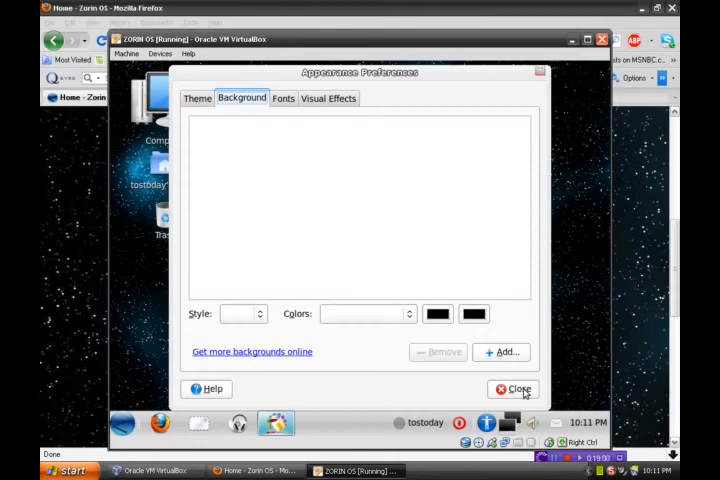
{"action": "mouse_move", "coordinate": [548, 392]}
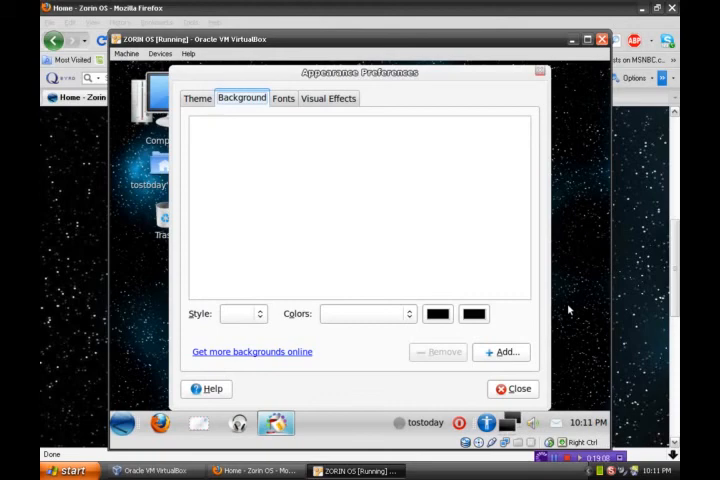
{"action": "mouse_move", "coordinate": [532, 368]}
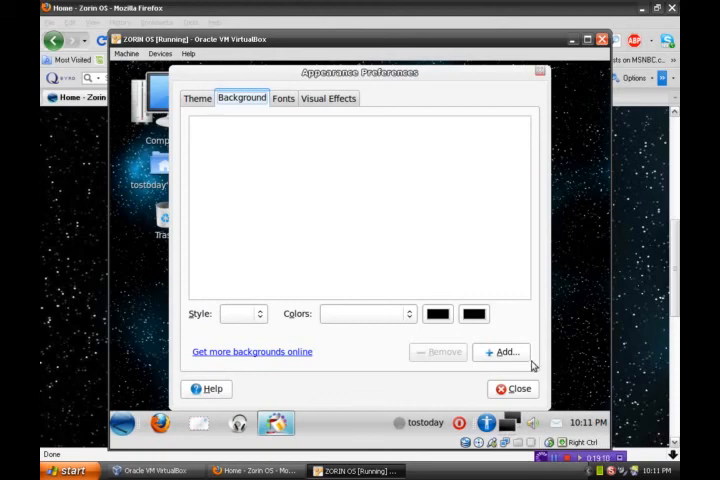
{"action": "mouse_move", "coordinate": [598, 344]}
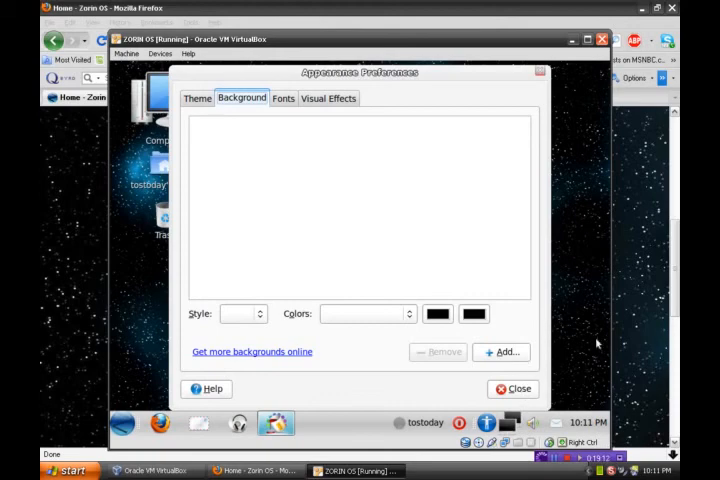
{"action": "mouse_move", "coordinate": [452, 62]}
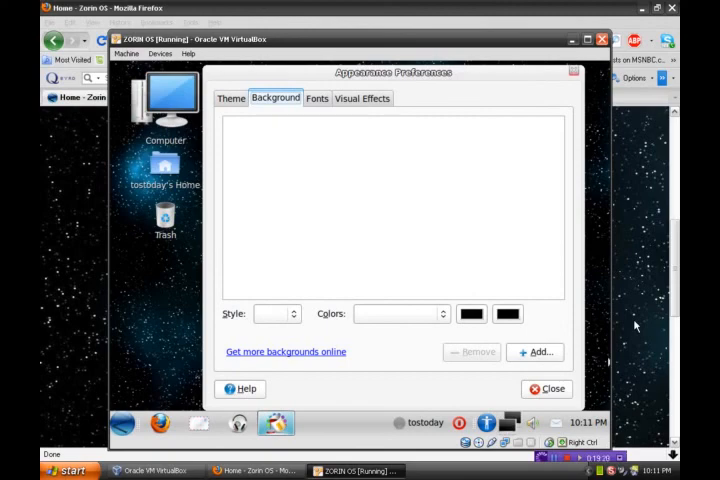
Step: Close Appearance Preferences, leaving the blue swirl Zorin desktop showing
{"action": "left_click", "coordinate": [546, 388]}
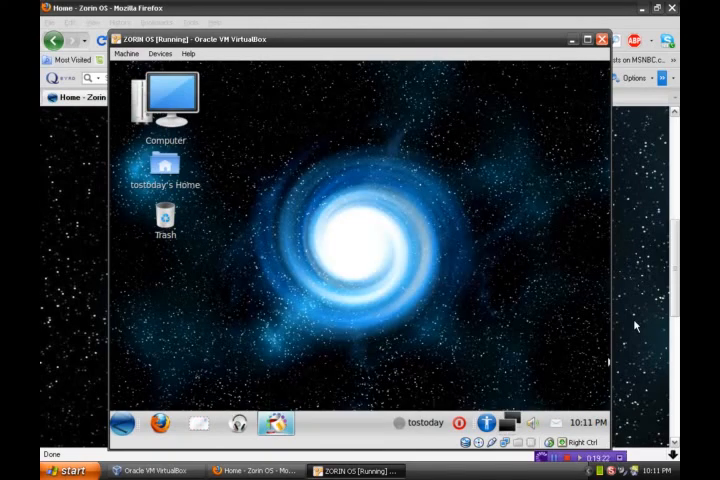